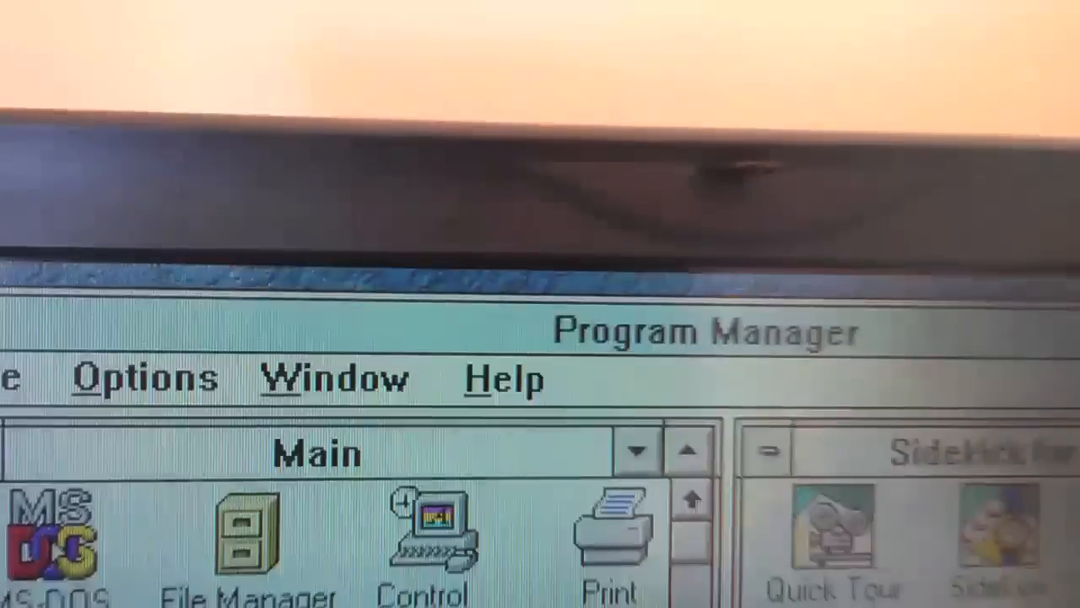
# Open Program Manager's Window menu to list groups like Audio Applications, Accessories and Games
pyautogui.click(333, 377)
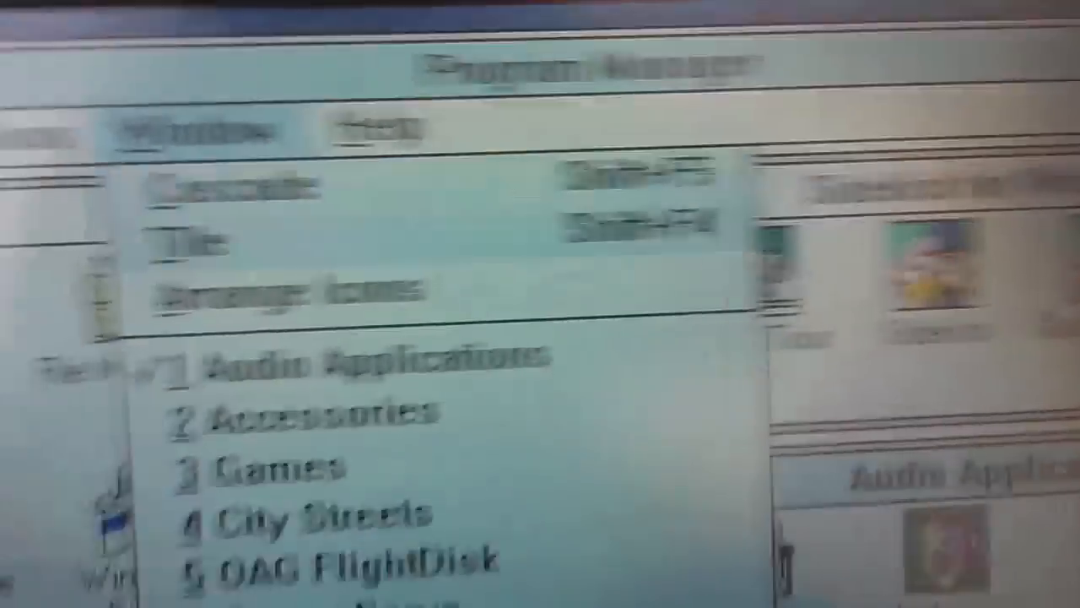